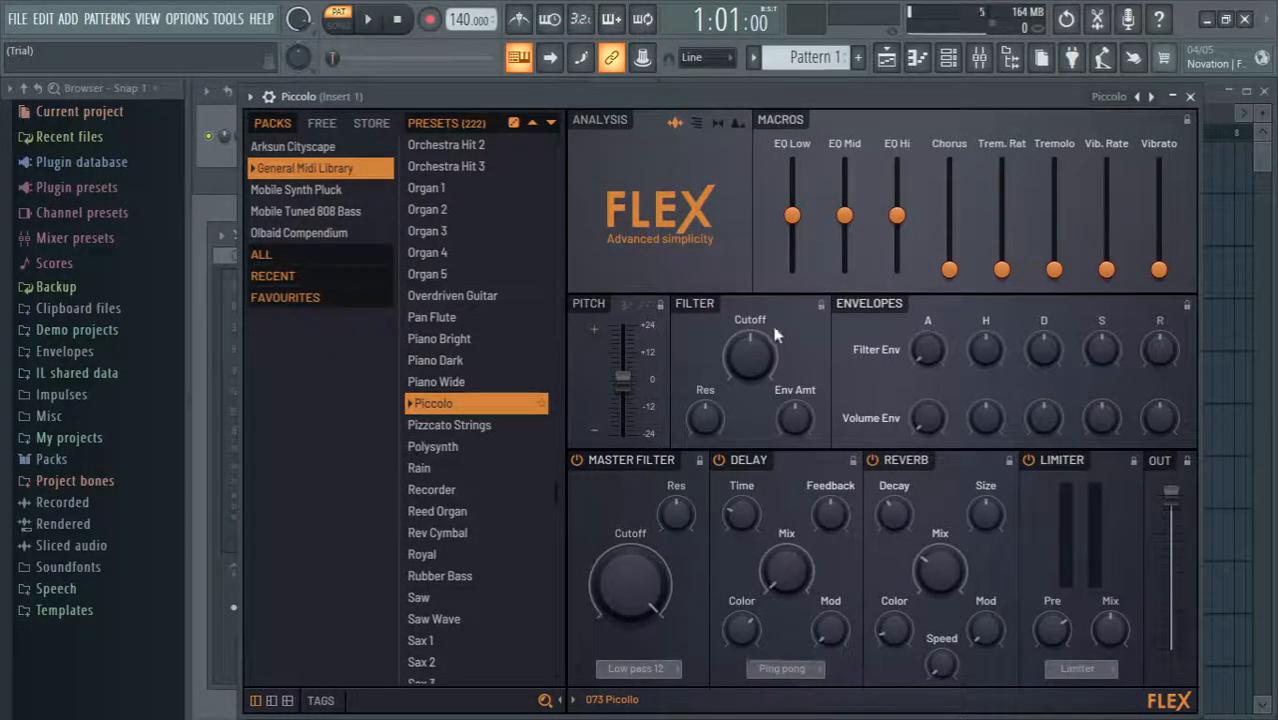
Step: Replace the Piccolo channel's instrument with a fresh FLEX instance from the channel options
left_click(1190, 96)
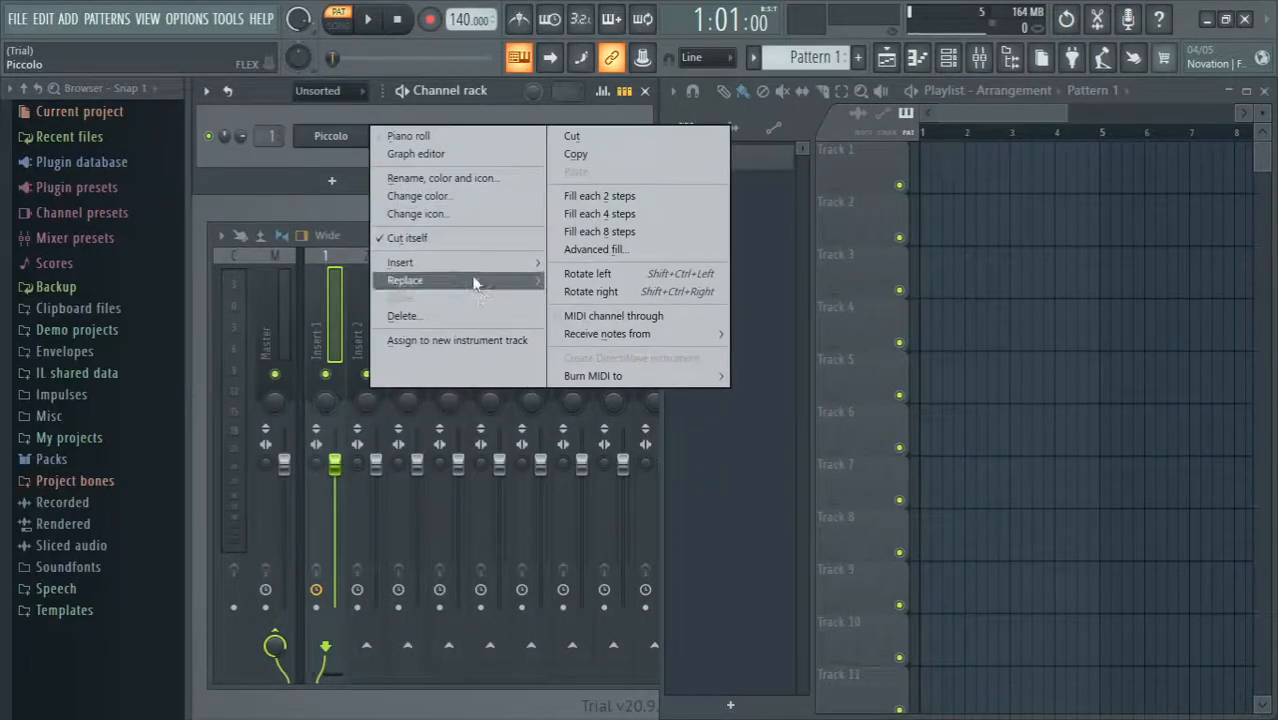
left_click(404, 280)
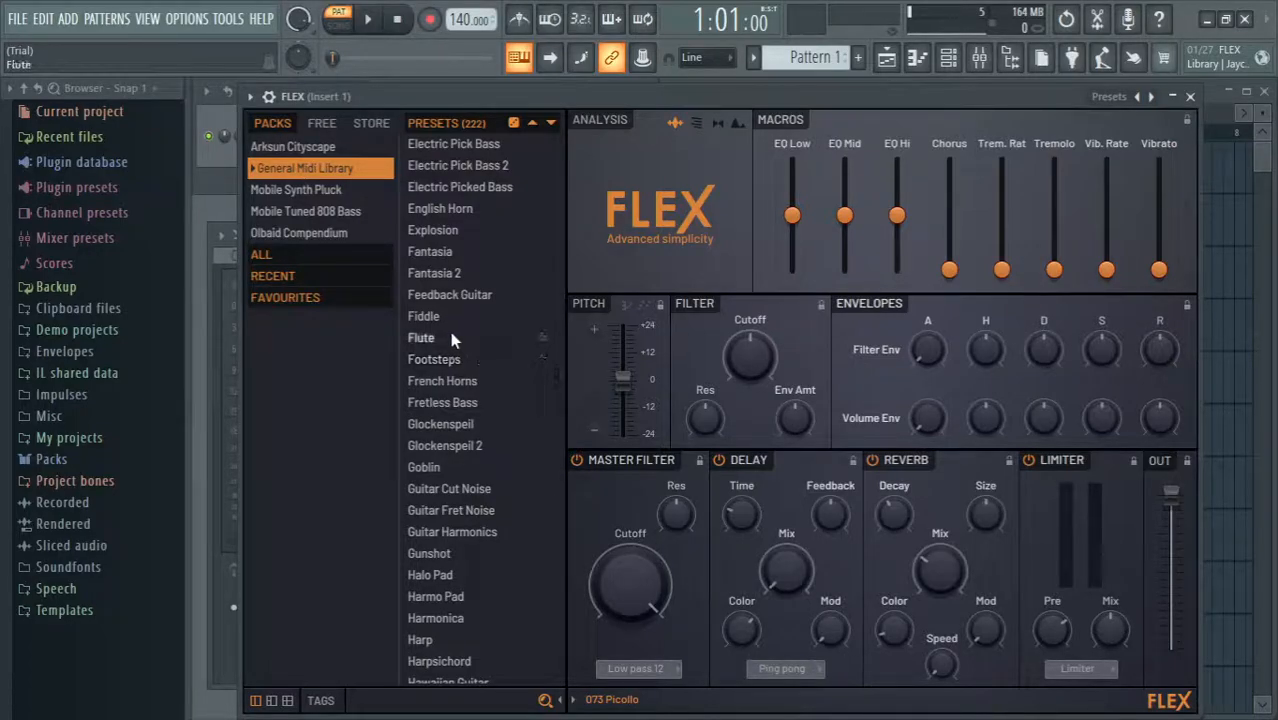
Step: Load the Flute preset from FLEX's General MIDI Library, renaming the channel to Flute
left_click(424, 336)
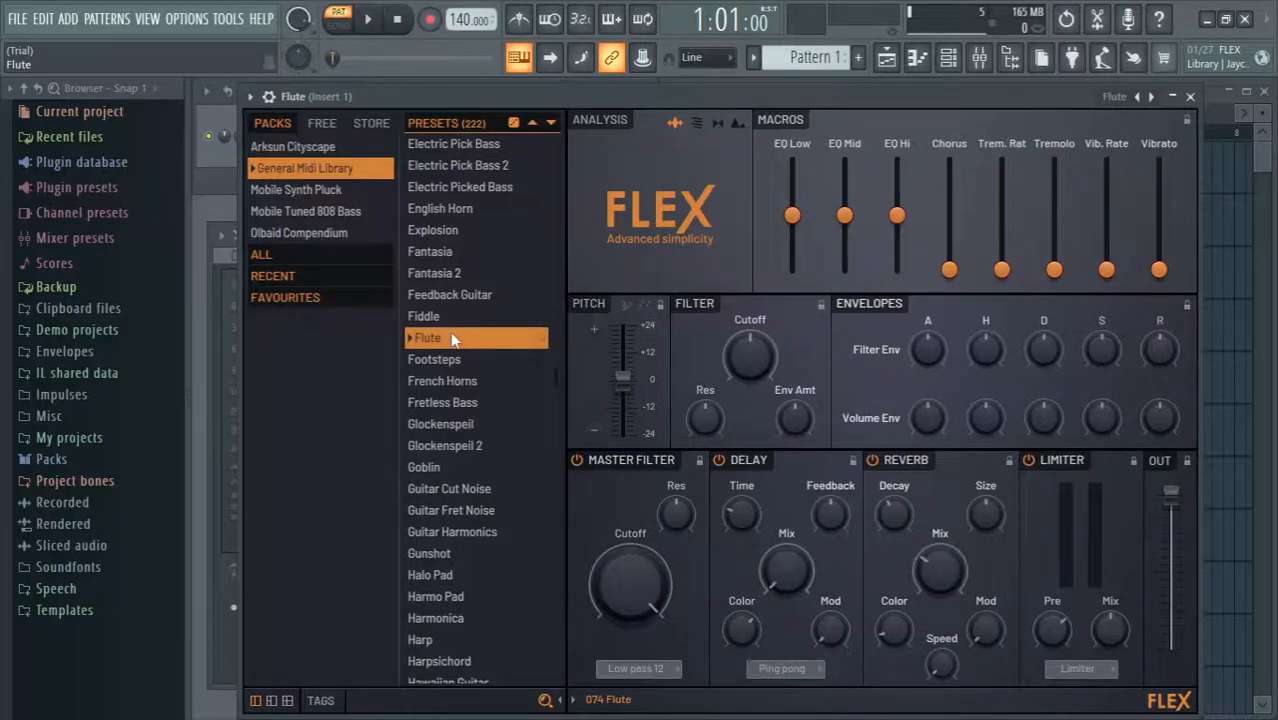
mouse_move(680, 340)
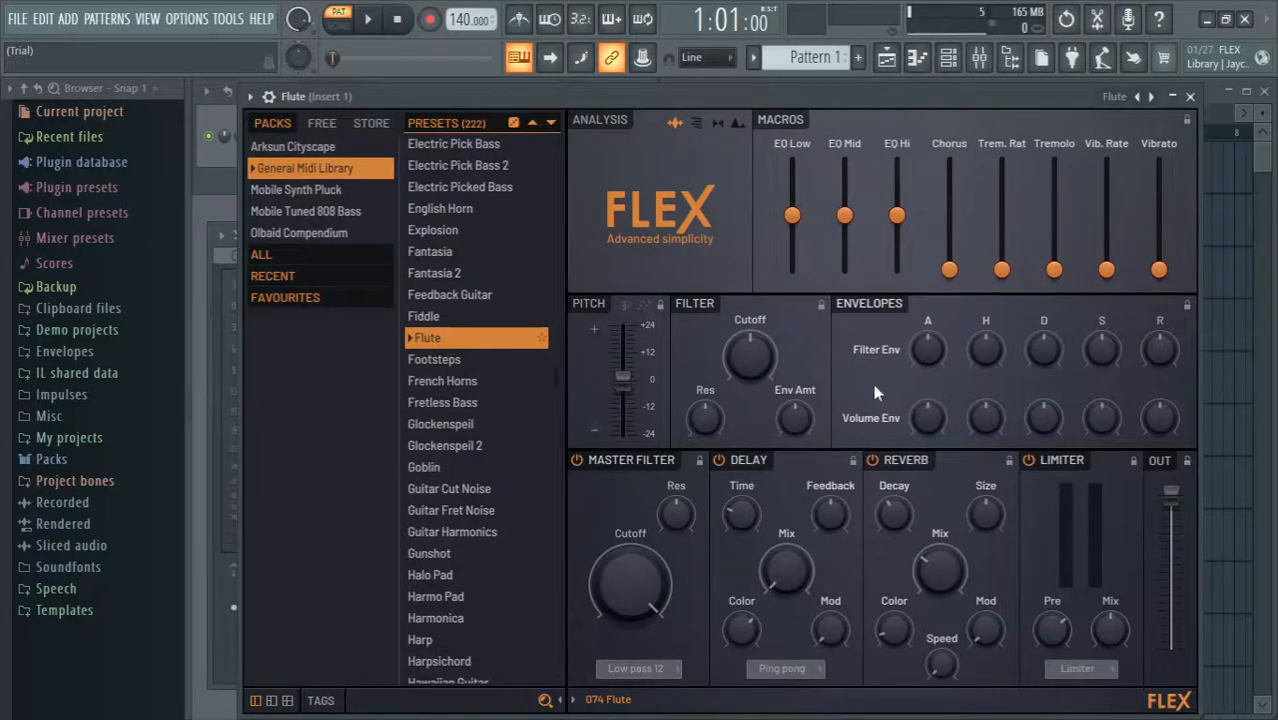
mouse_move(956, 428)
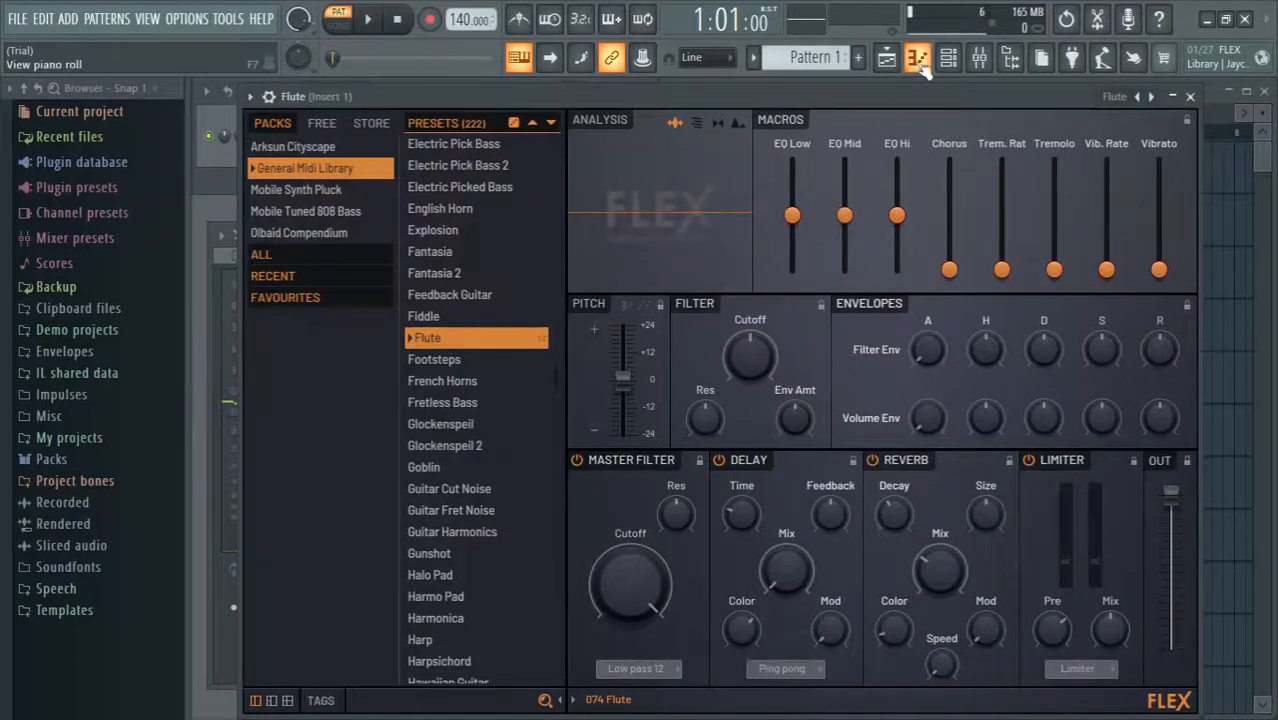
Step: Show the Flute piano roll, raise the tempo to 300 BPM and draw a short melody around A5
left_click(920, 58)
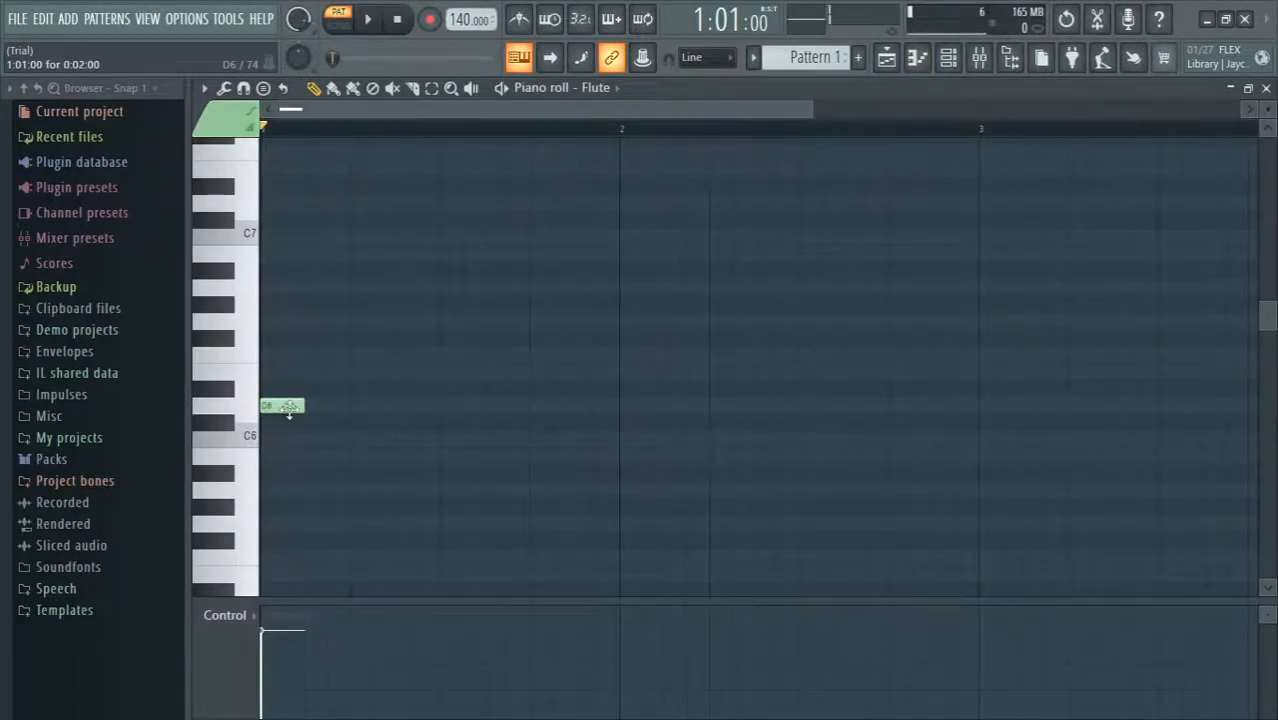
left_click_drag(284, 404, 284, 490)
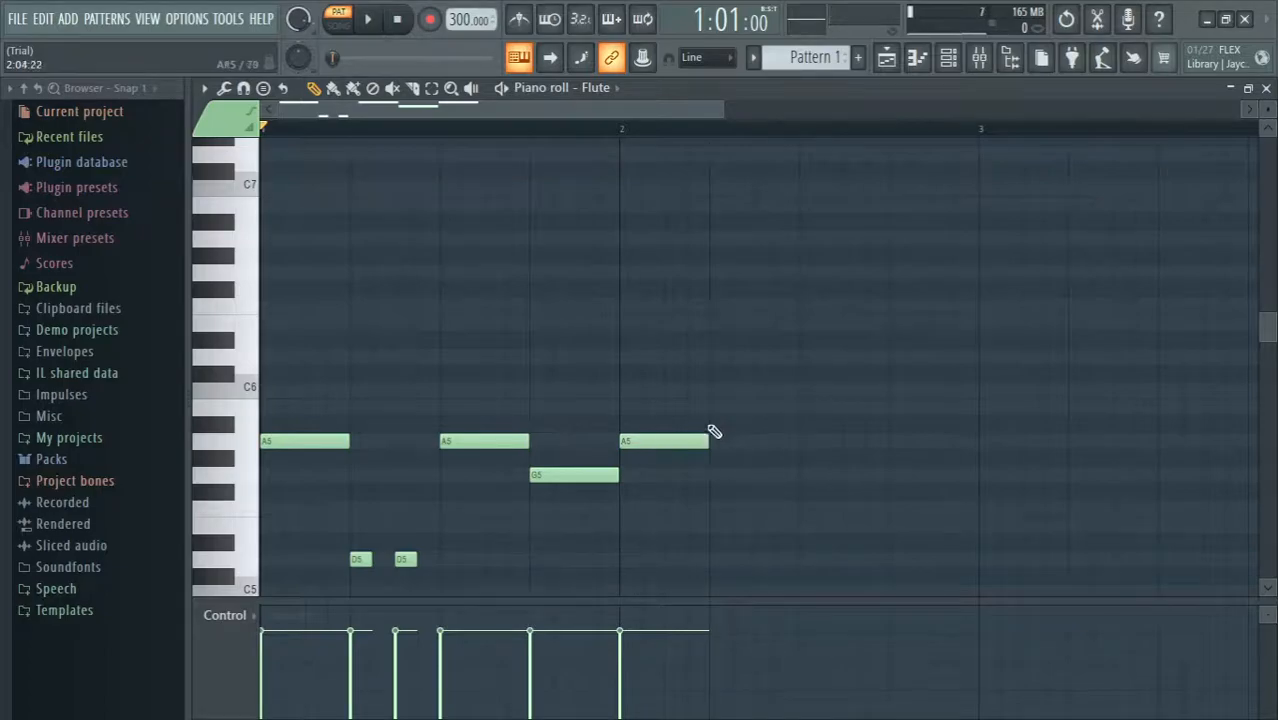
left_click(750, 424)
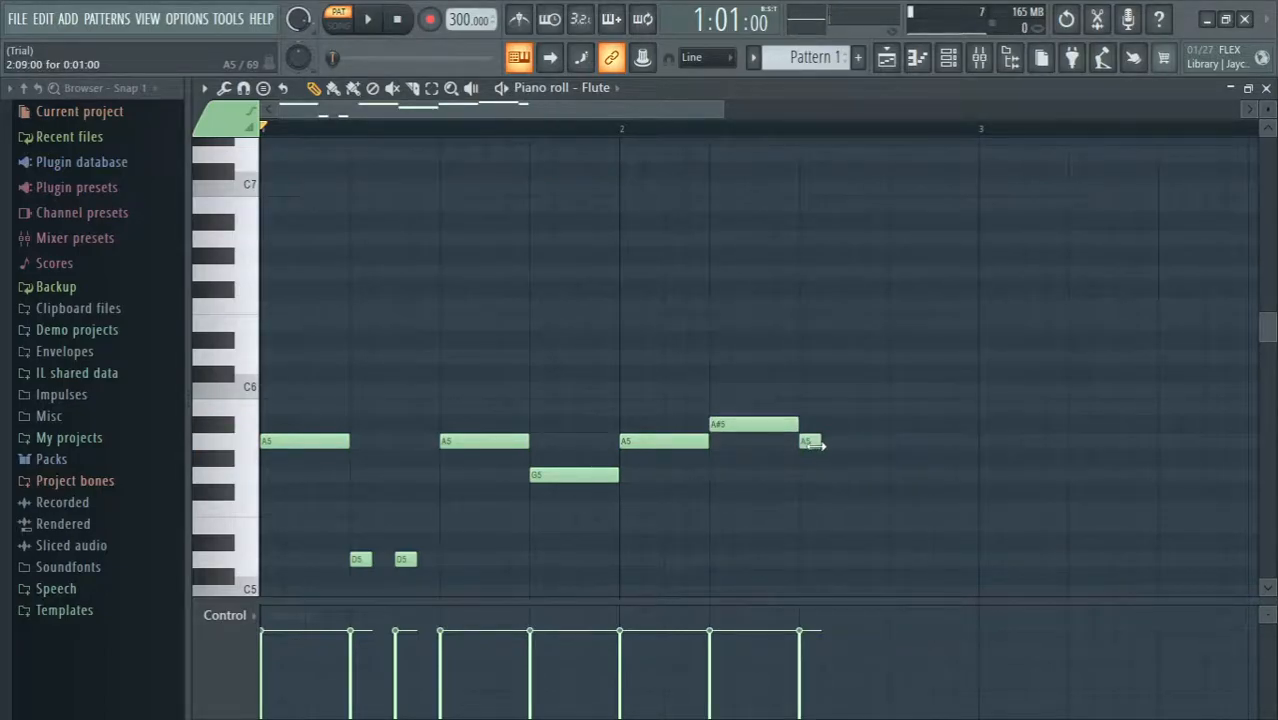
left_click(856, 476)
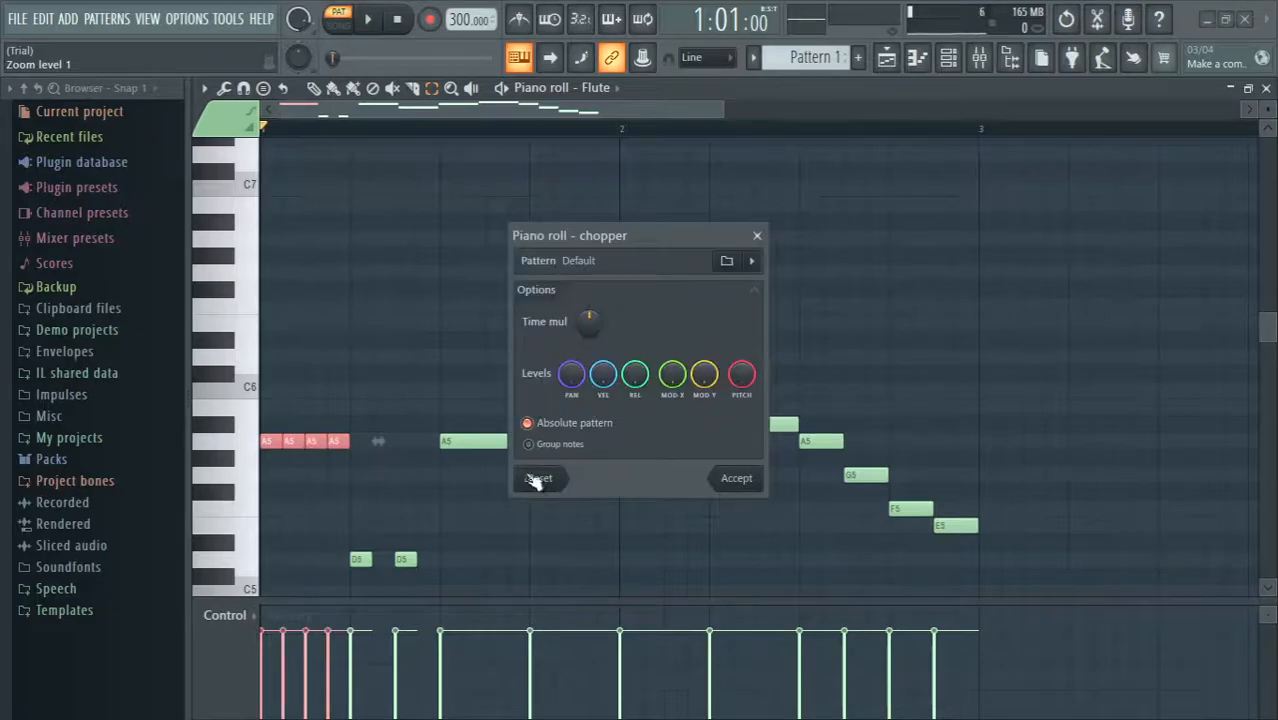
Step: Chop all Flute melody notes into short paired notes and accept the result
left_click(540, 478)
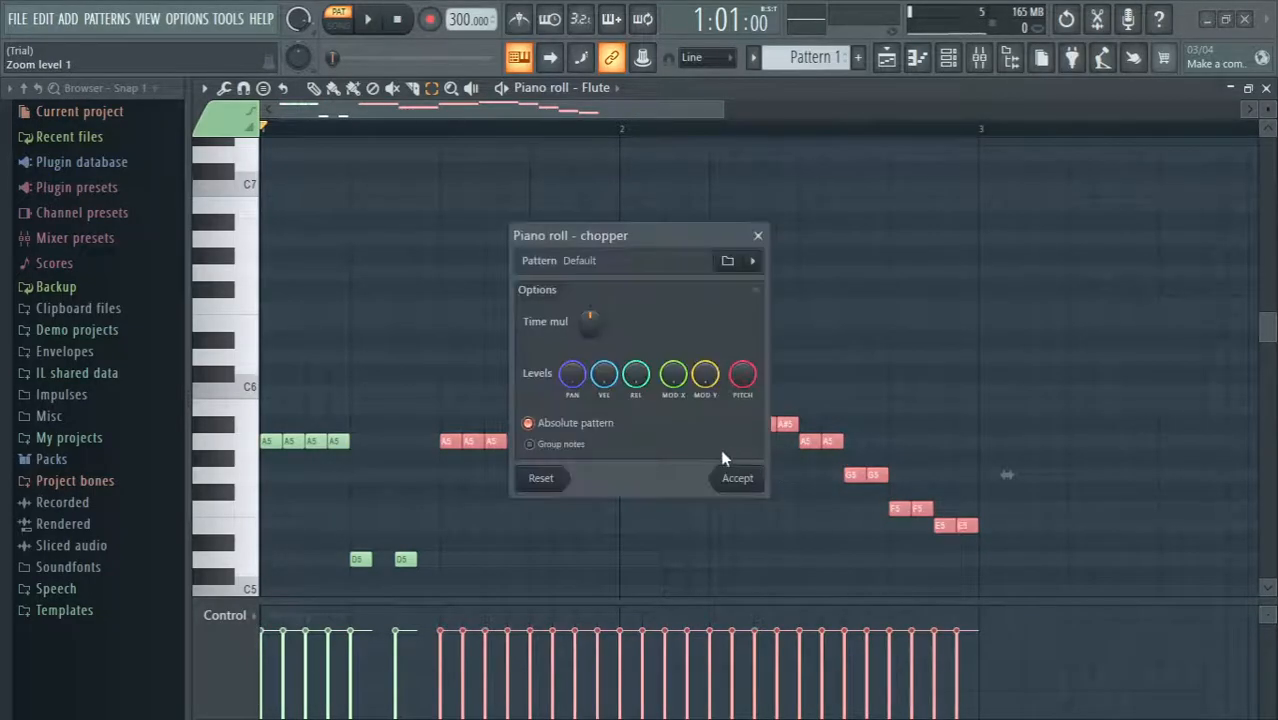
left_click(736, 478)
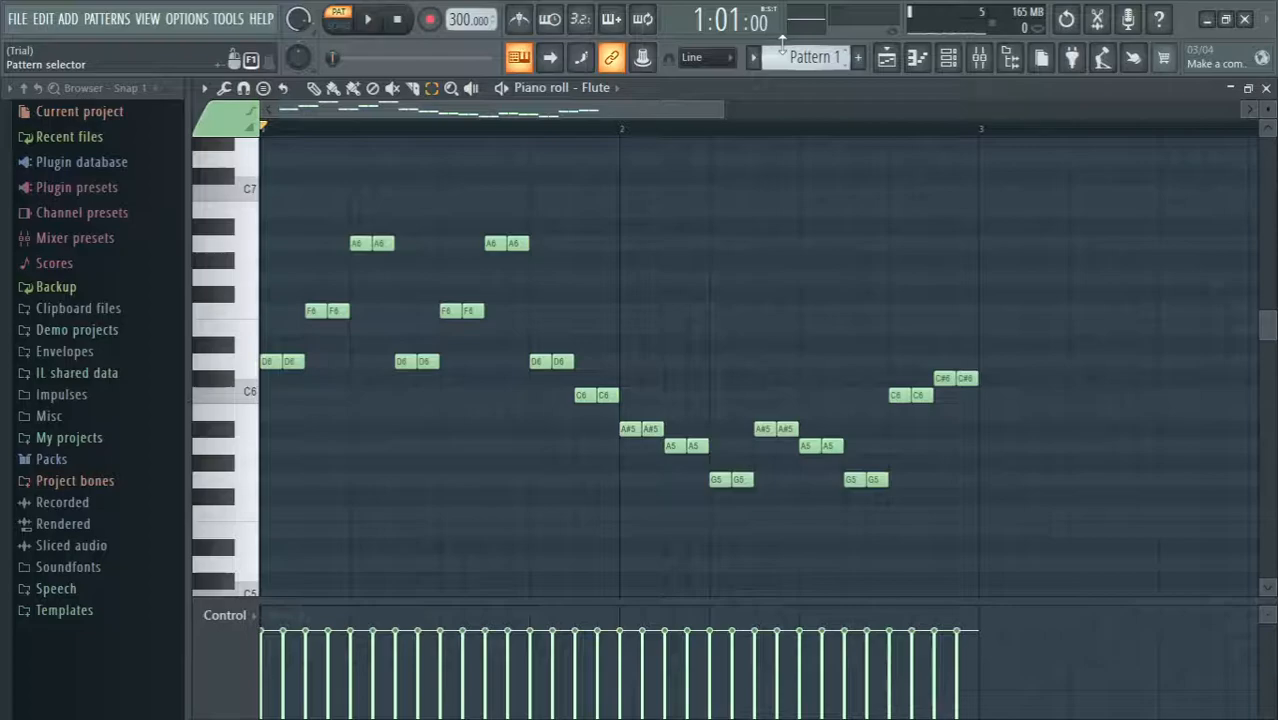
Step: Switch to a different pattern from the pattern selector
left_click(420, 88)
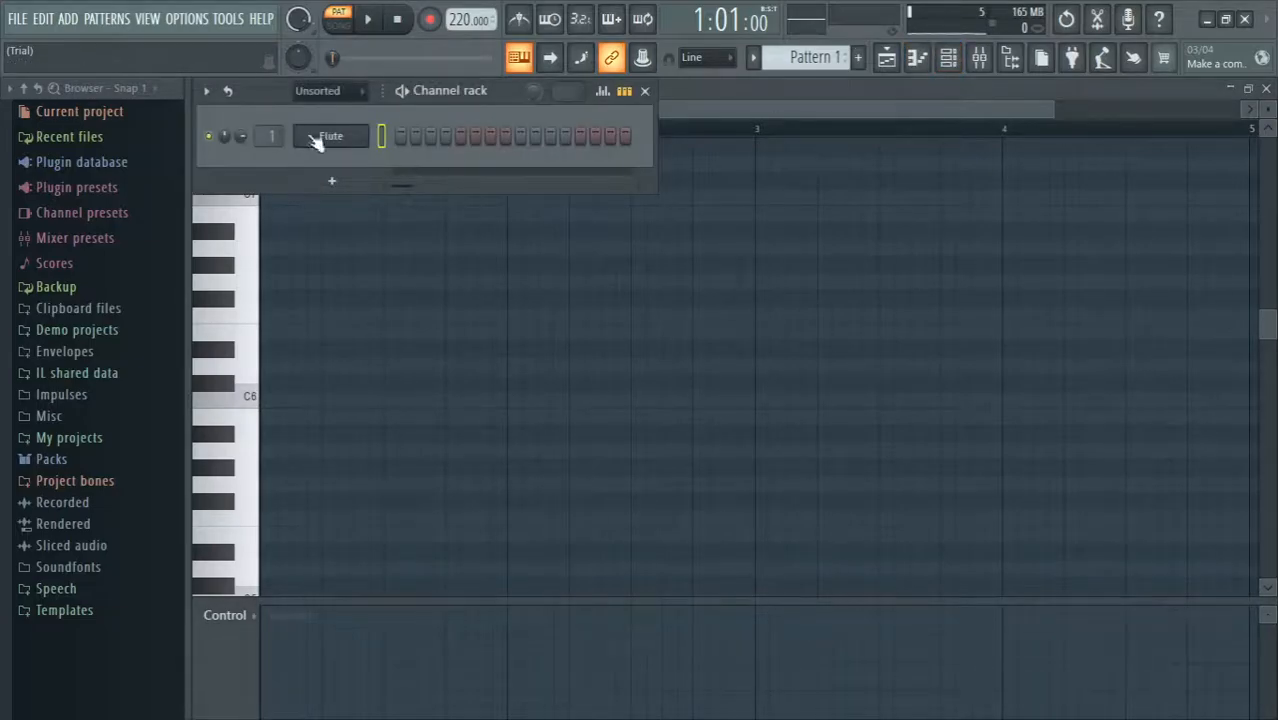
Step: Load the Piccolo preset from FLEX's General MIDI Library, renaming the channel to Piccolo
double_click(332, 136)
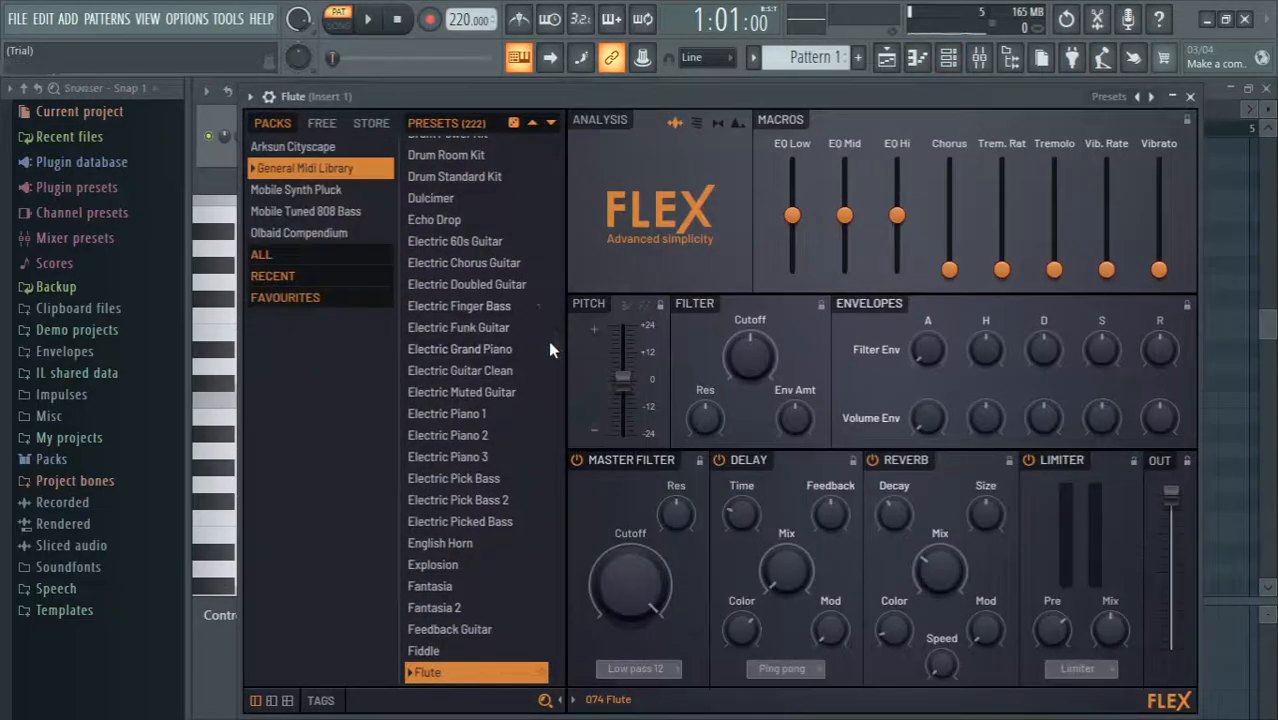
scroll("down", 3)
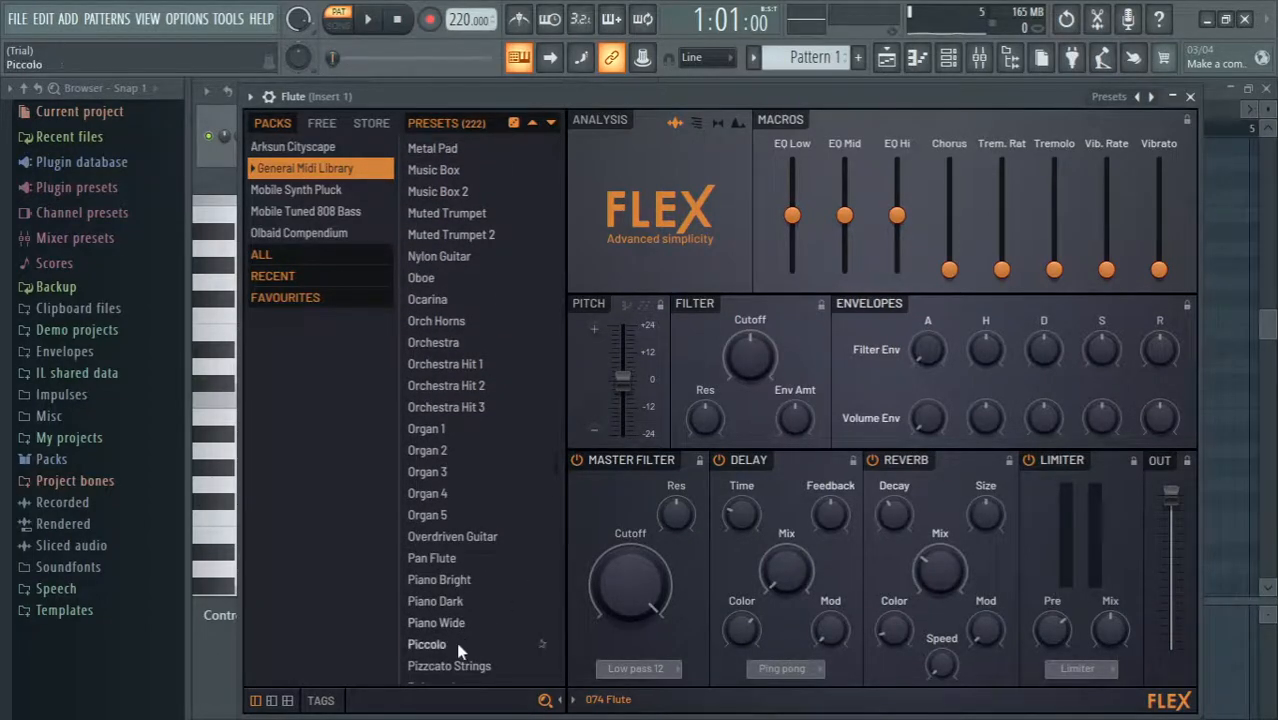
left_click(428, 644)
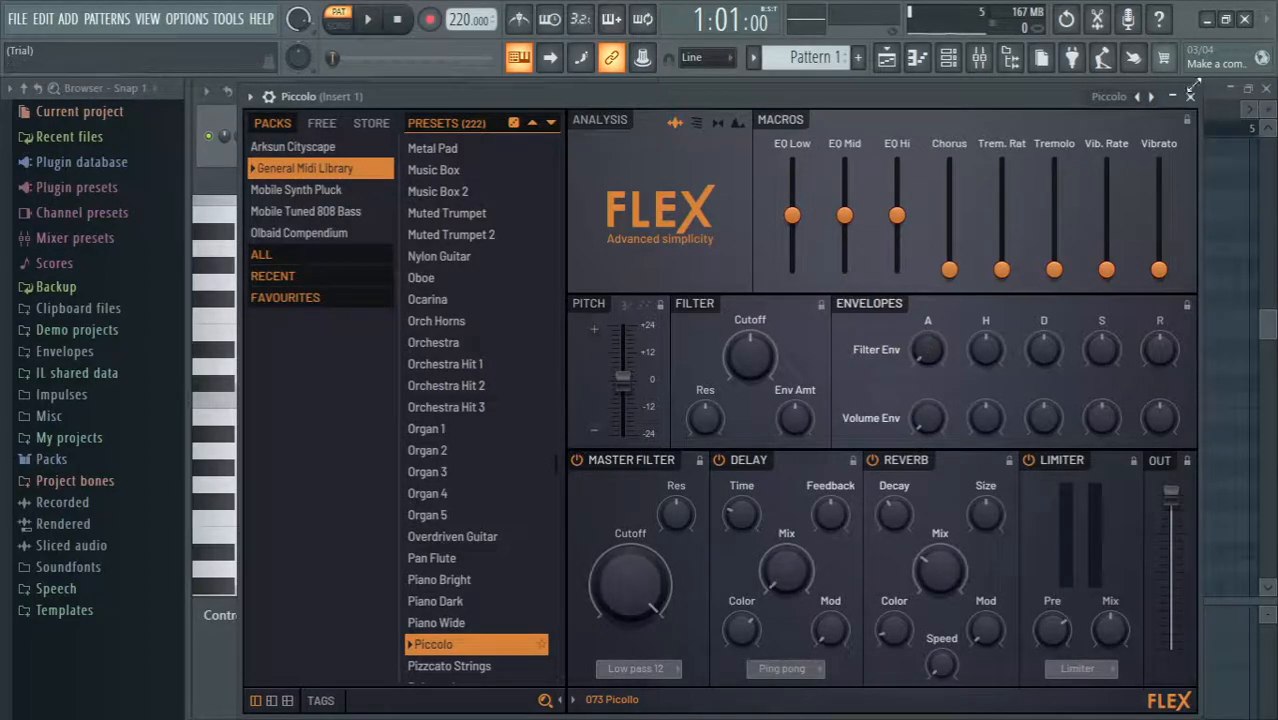
Step: Bring up the Piccolo channel's empty piano roll from the channel rack
left_click(1188, 96)
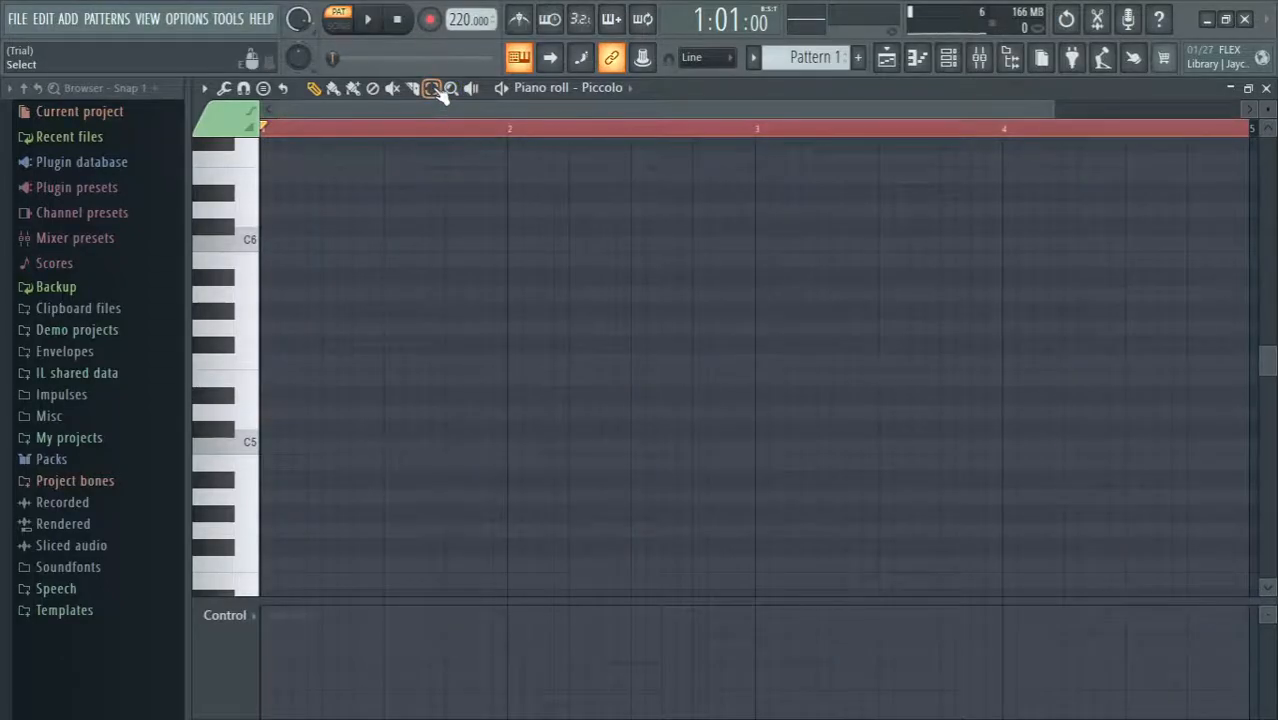
Step: Place the opening G-minor melody and chord notes for the Piccolo across the bar
left_click(312, 88)
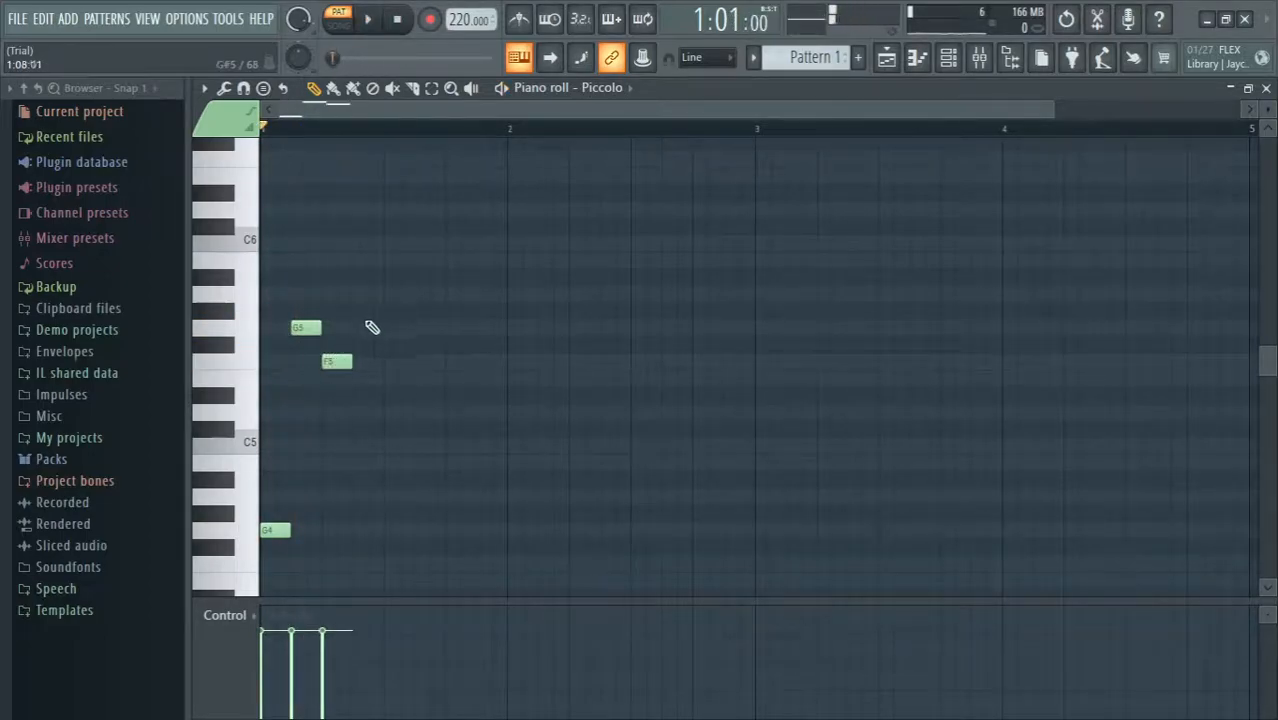
left_click(392, 294)
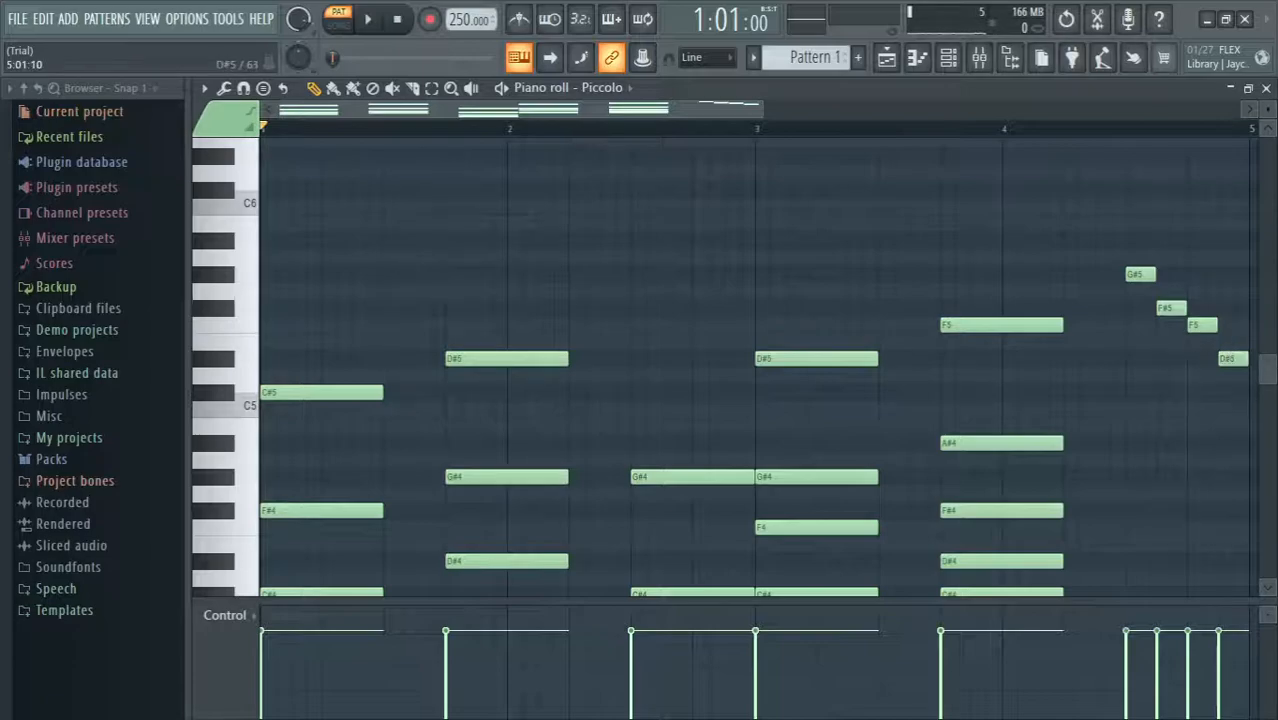
Step: Scroll the Piccolo piano roll to continue the chords and higher melody notes
scroll("down", 3)
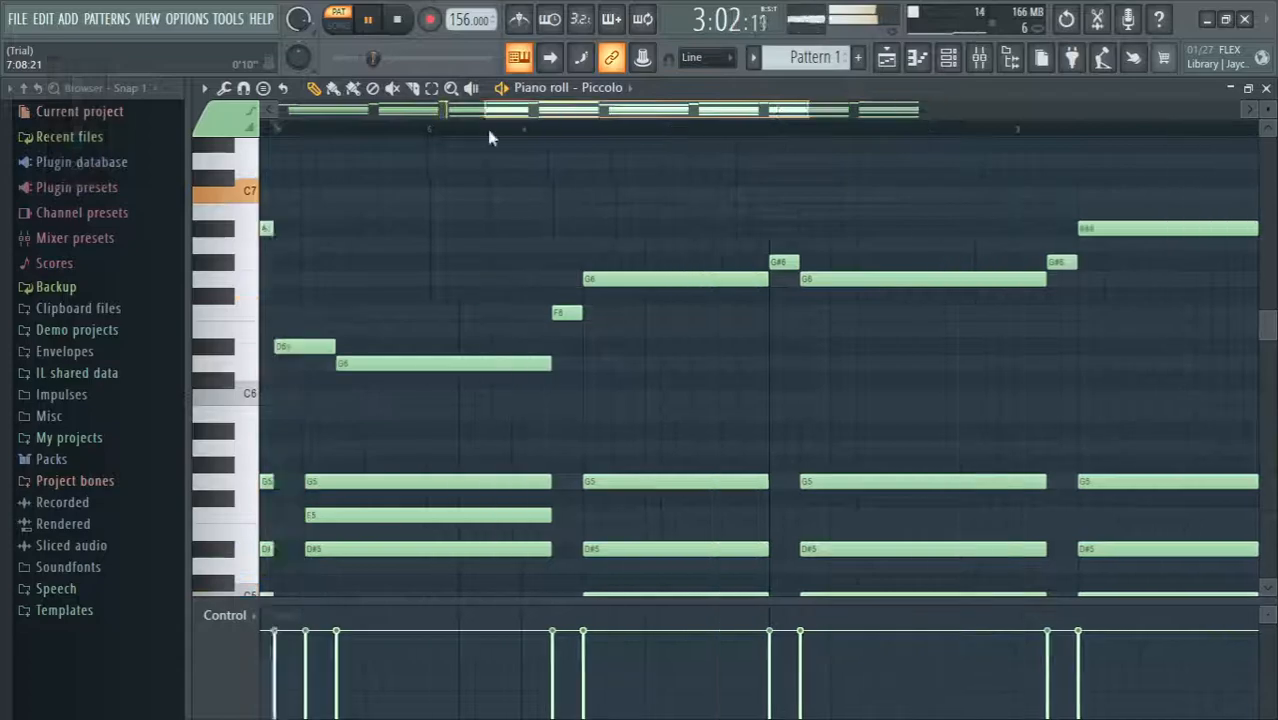
left_click(384, 22)
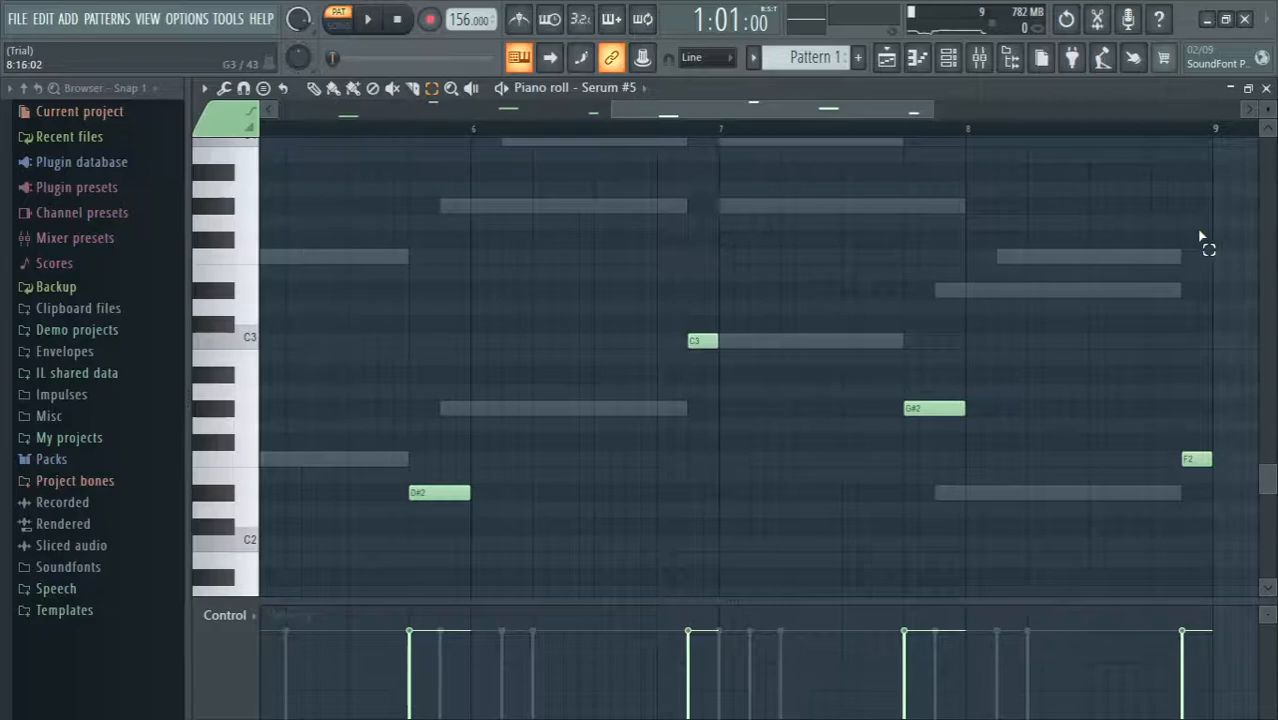
mouse_move(1244, 20)
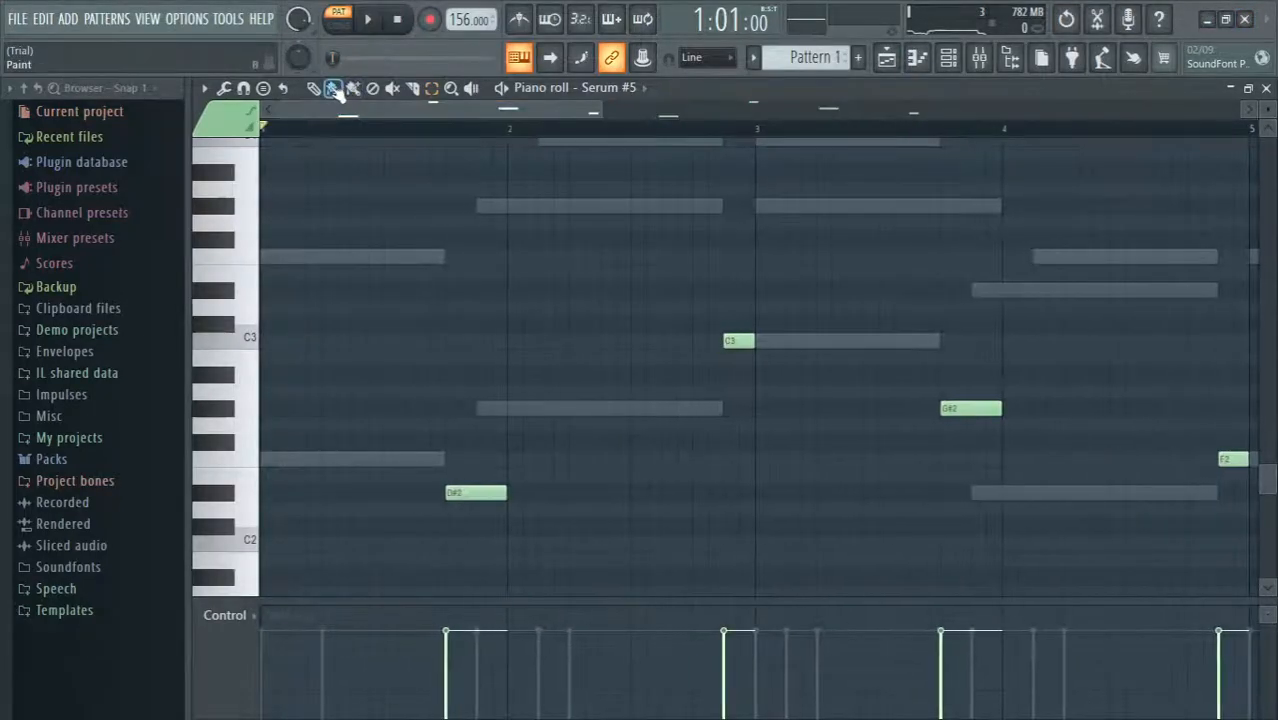
mouse_move(1224, 20)
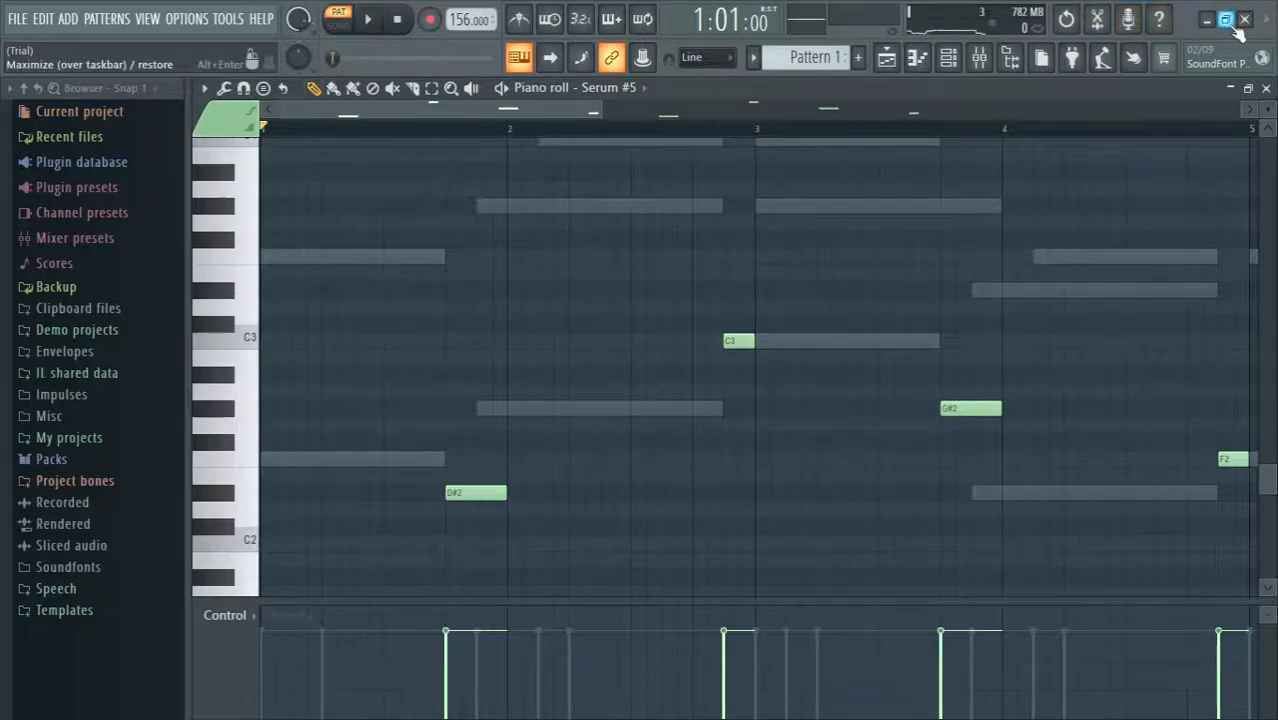
mouse_move(1244, 20)
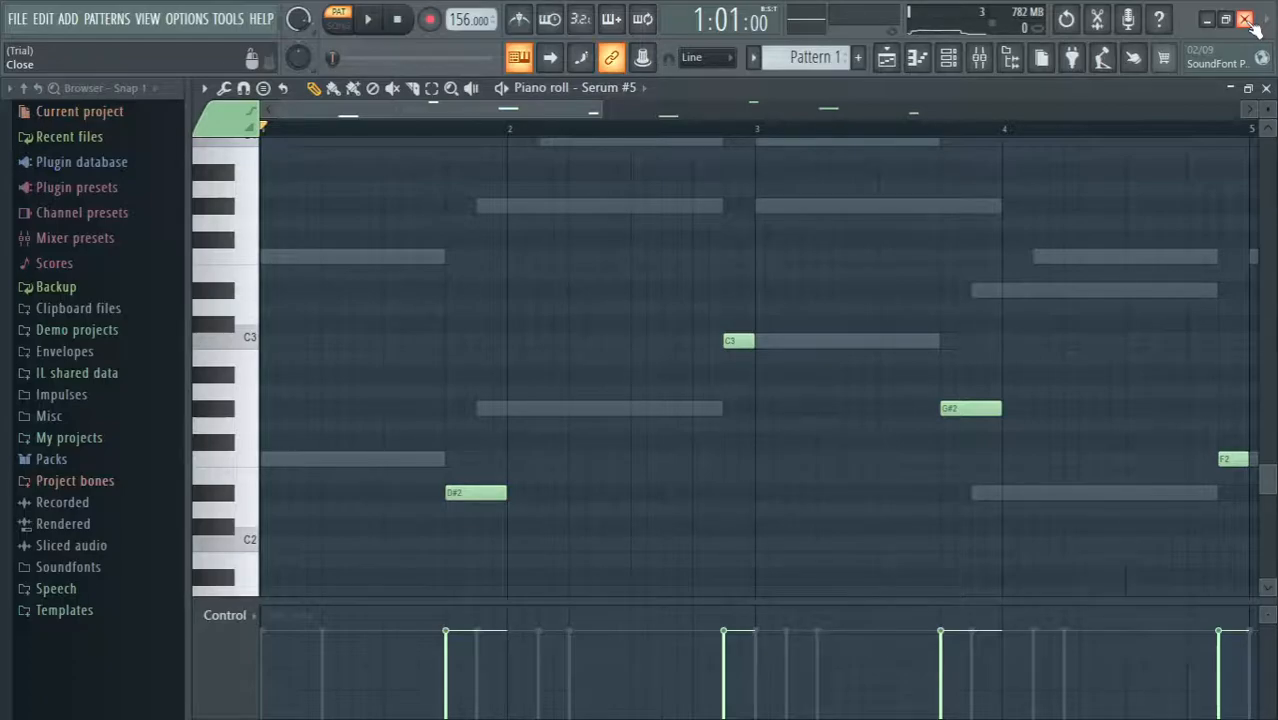
Step: Close FL Studio so it prompts to save changes to untitled.flp
left_click(1244, 20)
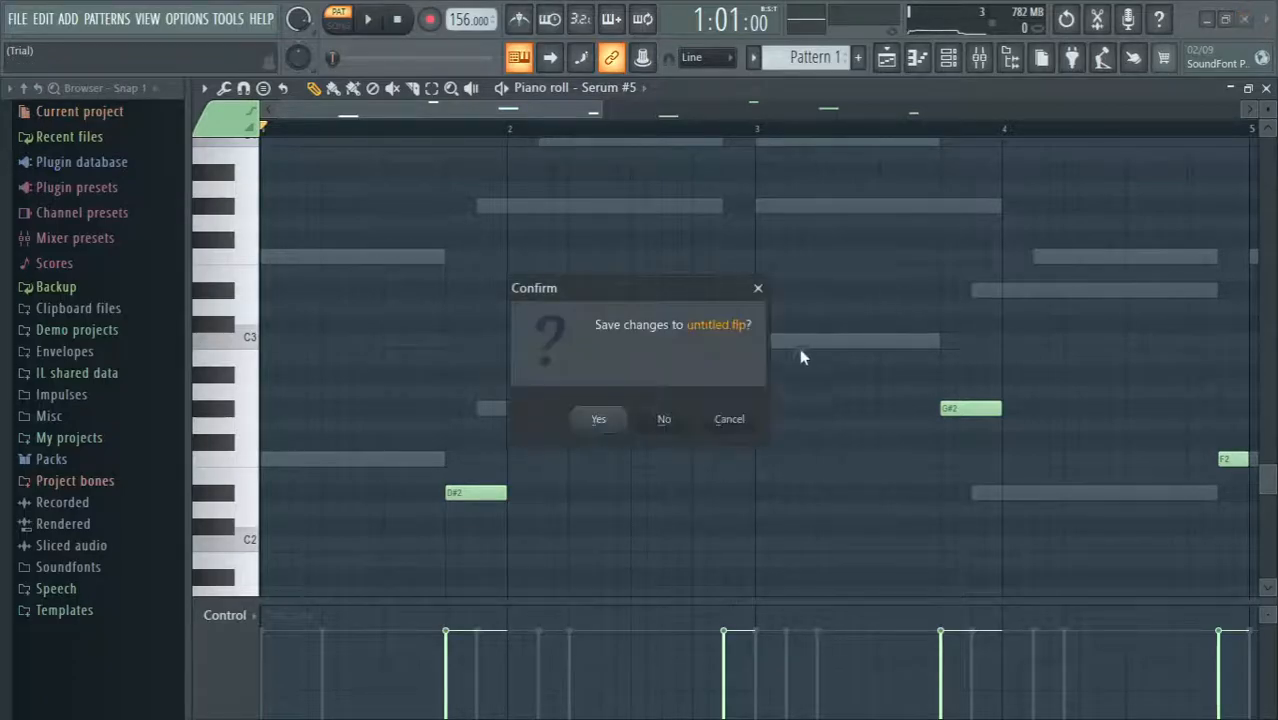